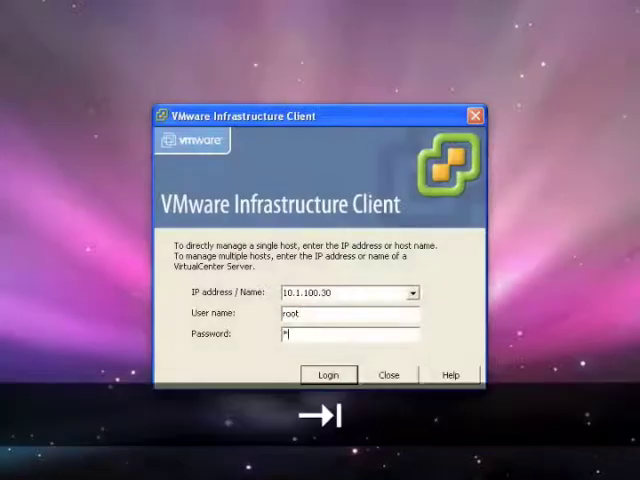
Log in to ESX host 10.1.100.30 as root and view its virtual machine list.
{"action": "left_click", "coordinate": [328, 375]}
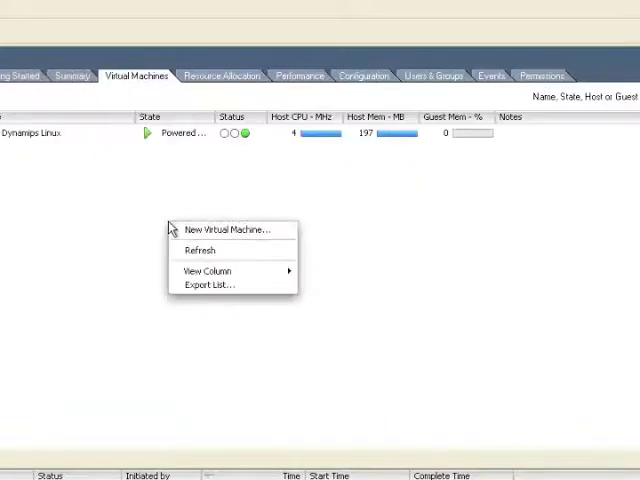
{"action": "mouse_move", "coordinate": [204, 250]}
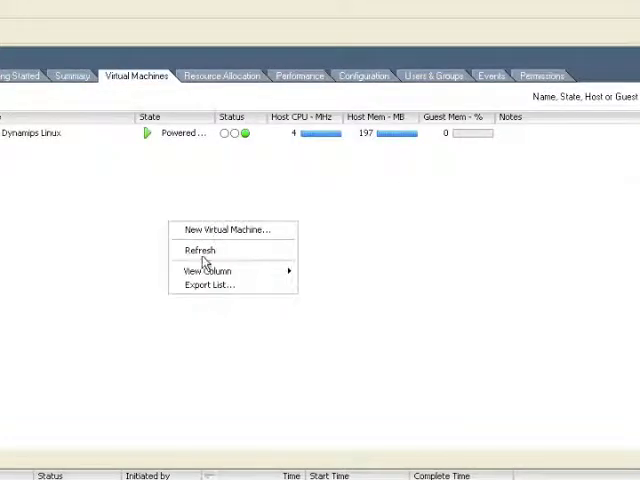
Name the new VM 'Cisco Unified Communications Manager v7.0 PUB' with its 10.1.100 IP.
{"action": "left_click", "coordinate": [223, 230]}
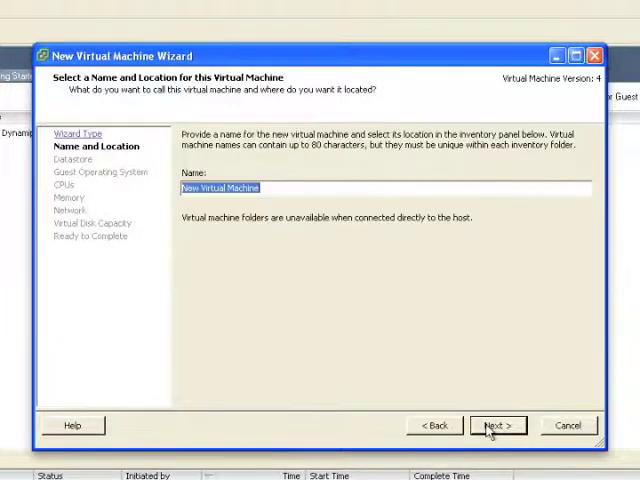
{"action": "type", "text": "Cisco Unified"}
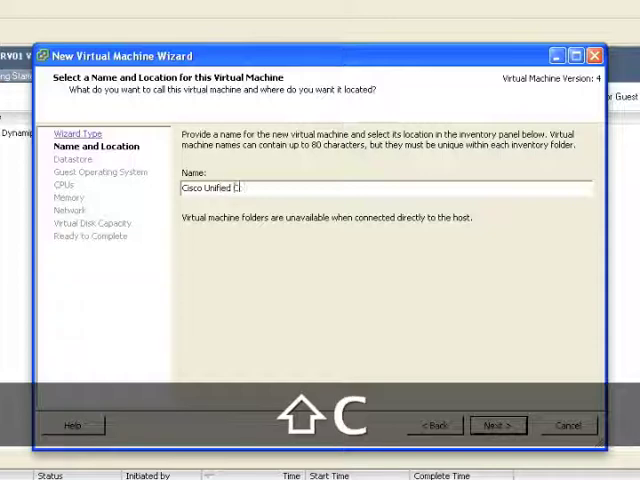
{"action": "type", "text": "Communications"}
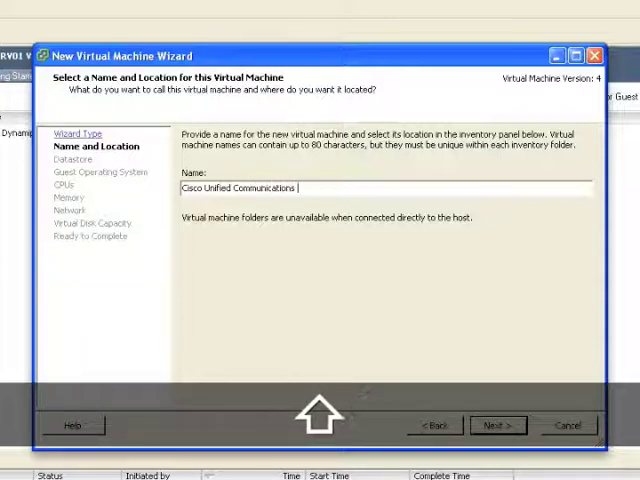
{"action": "type", "text": "Manager v7.0"}
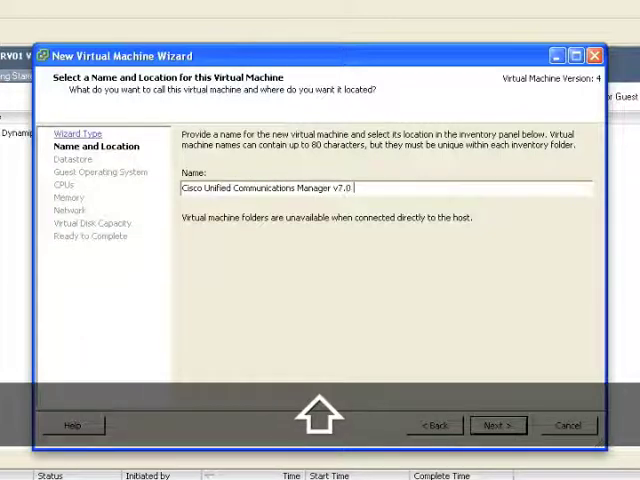
{"action": "type", "text": "PUB"}
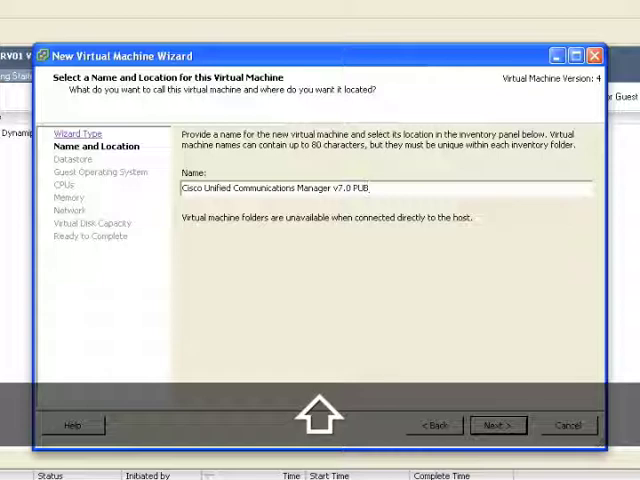
{"action": "type", "text": "10.1.100"}
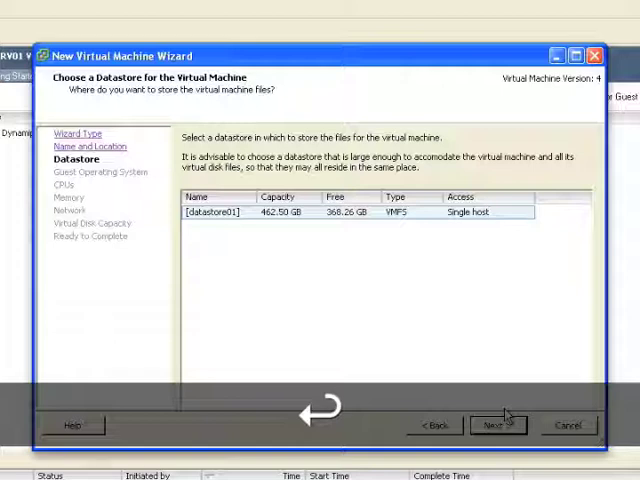
Store the VM on datastore01 with Red Hat Enterprise Linux 3 (32-bit) as guest OS.
{"action": "left_click", "coordinate": [497, 425]}
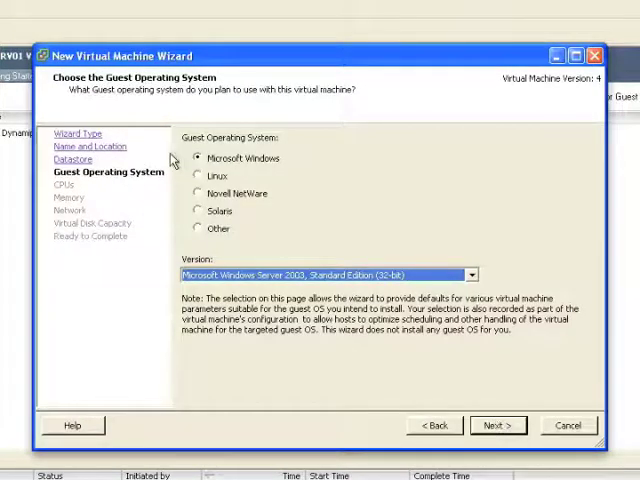
{"action": "left_click", "coordinate": [199, 176]}
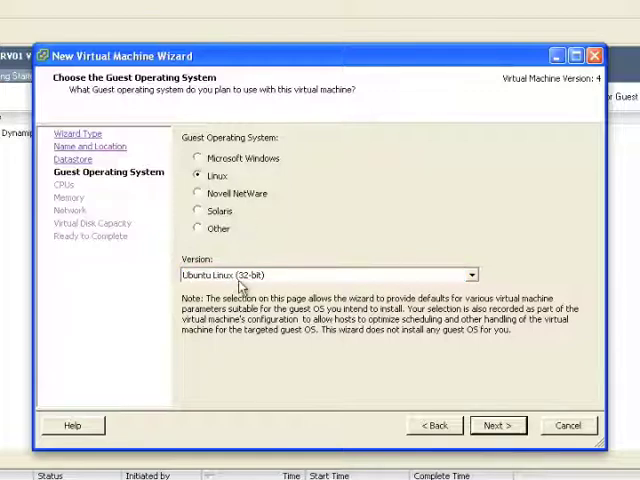
{"action": "left_click", "coordinate": [470, 274]}
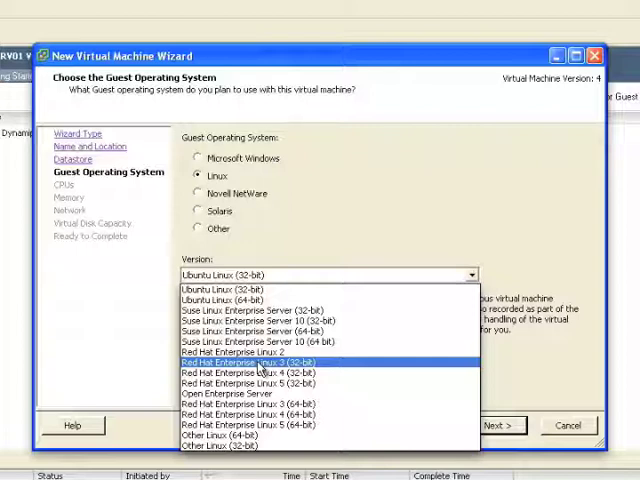
{"action": "left_click", "coordinate": [258, 361]}
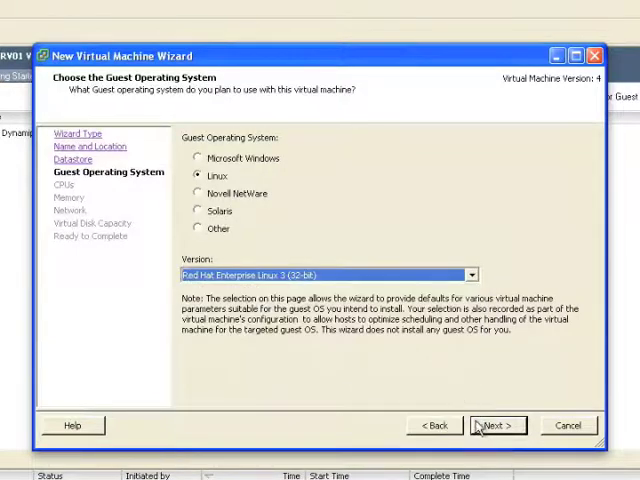
{"action": "left_click", "coordinate": [496, 425]}
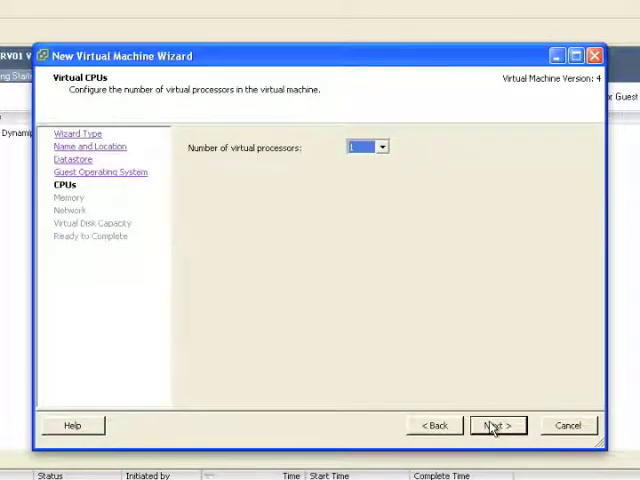
Give the VM a single virtual processor.
{"action": "left_click", "coordinate": [382, 147]}
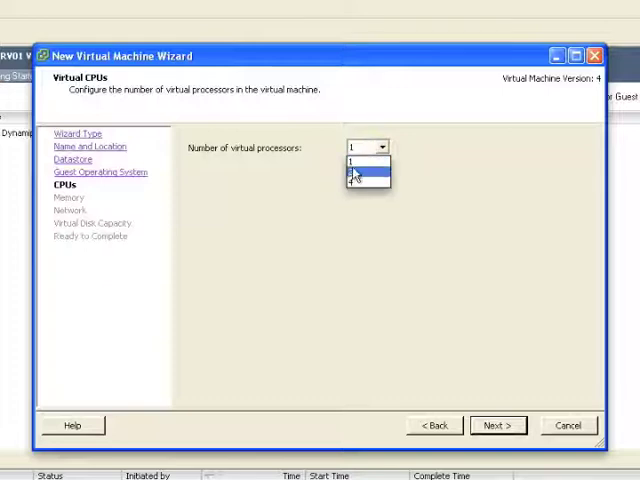
{"action": "left_click", "coordinate": [357, 163]}
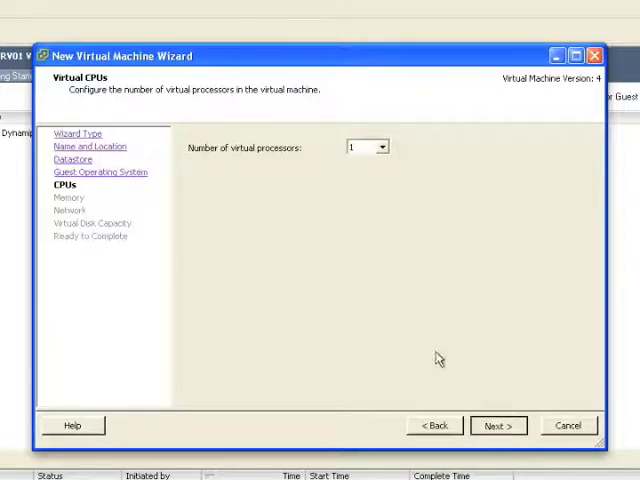
{"action": "left_click", "coordinate": [497, 425]}
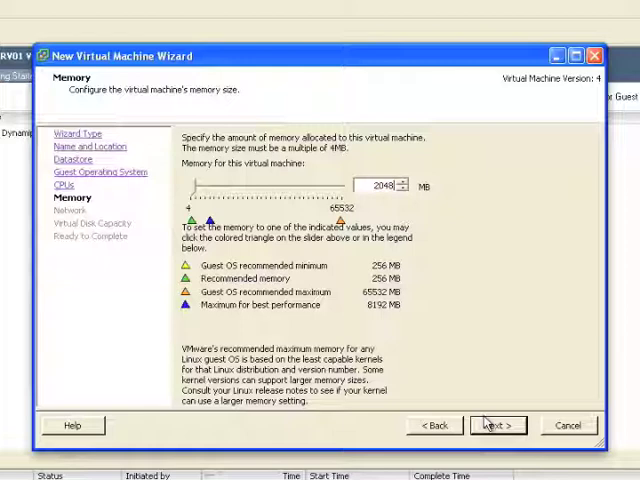
Accept 2048 MB memory, one NIC on VM Network, and a 72 GB disk.
{"action": "left_click", "coordinate": [497, 425]}
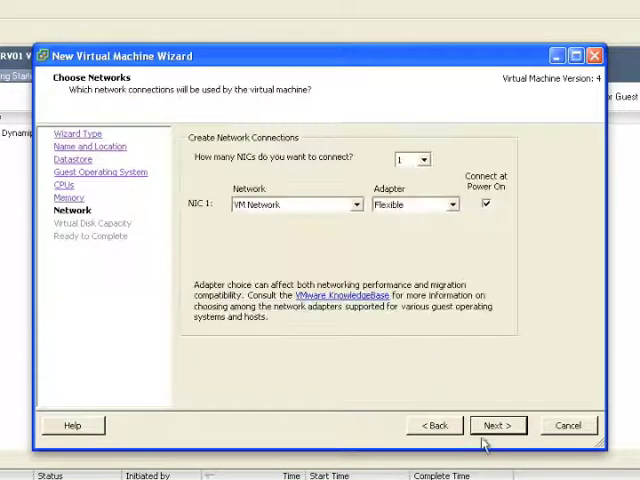
{"action": "left_click", "coordinate": [497, 425]}
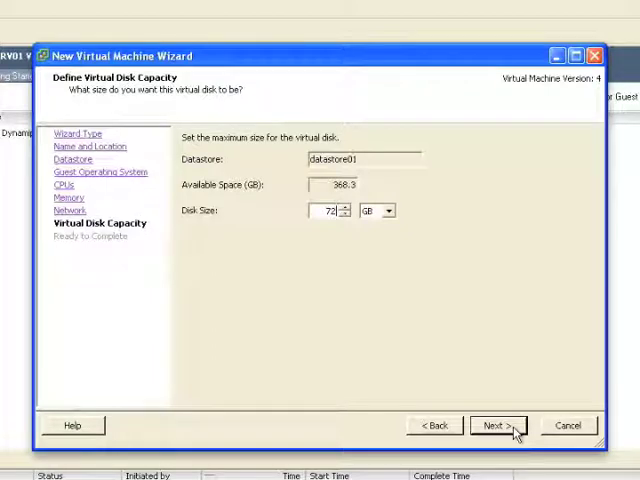
{"action": "left_click", "coordinate": [495, 425]}
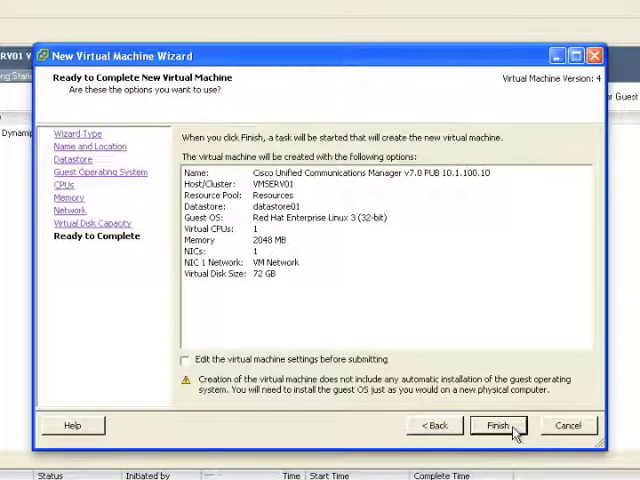
Set the CD/DVD drive to the bootable UCSInstall ISO from datastore01's ISO folder.
{"action": "left_click", "coordinate": [185, 359]}
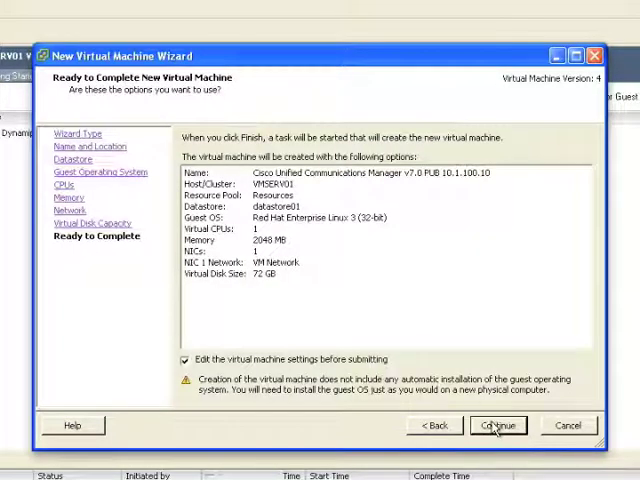
{"action": "left_click", "coordinate": [497, 425]}
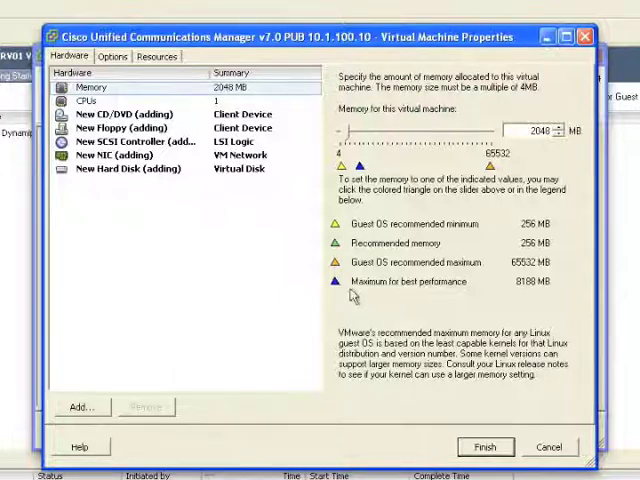
{"action": "left_click", "coordinate": [120, 114]}
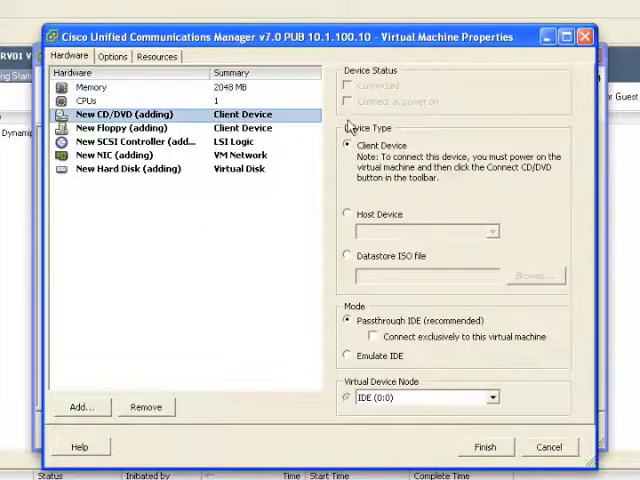
{"action": "left_click", "coordinate": [348, 255]}
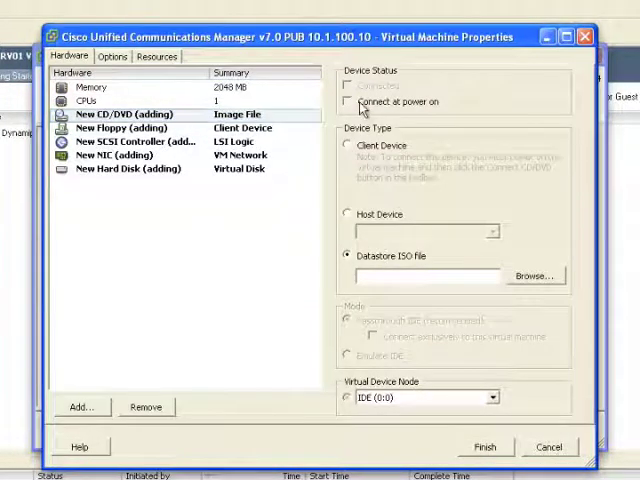
{"action": "left_click", "coordinate": [534, 275]}
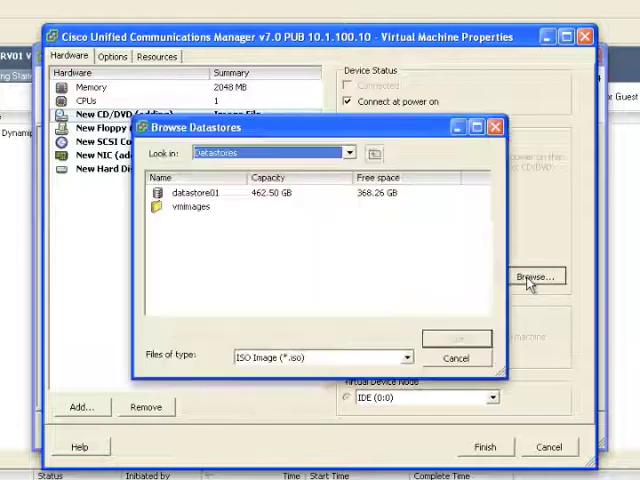
{"action": "left_click", "coordinate": [190, 193]}
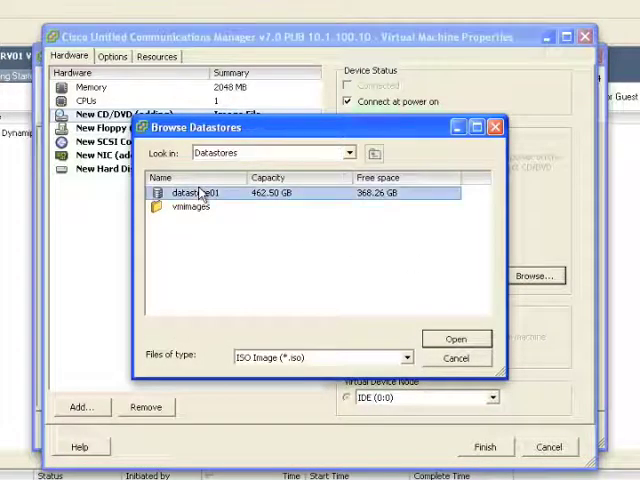
{"action": "double_click", "coordinate": [188, 193]}
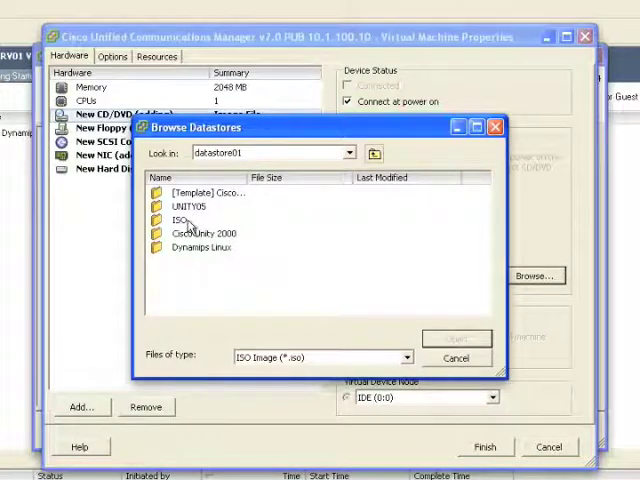
{"action": "double_click", "coordinate": [178, 219]}
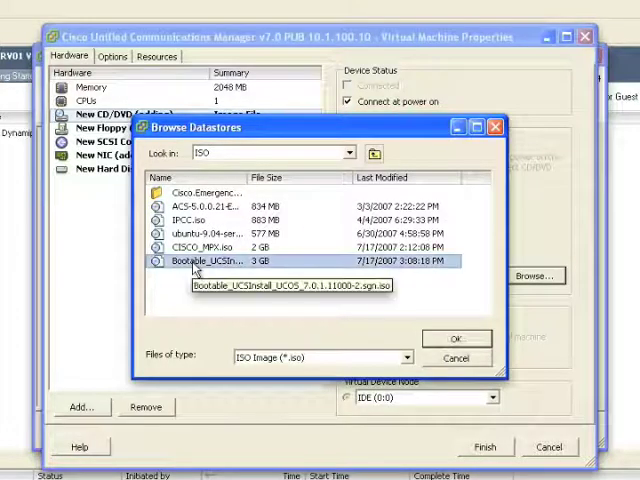
{"action": "left_click", "coordinate": [457, 338]}
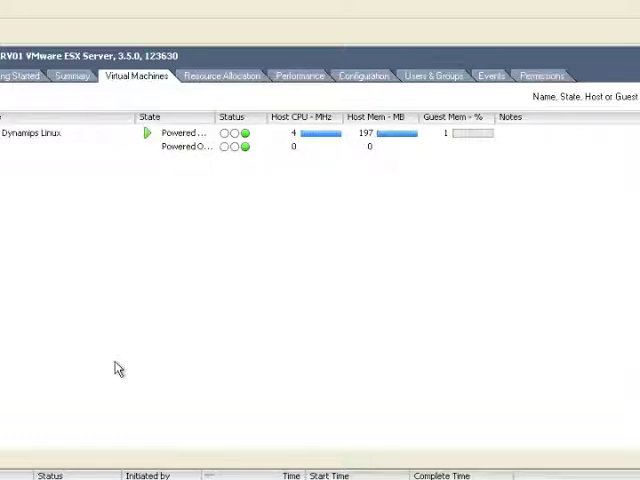
{"action": "mouse_move", "coordinate": [63, 362]}
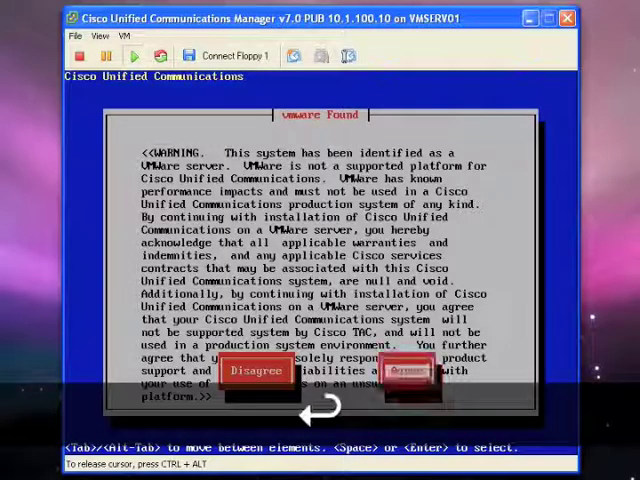
Confirm installing Cisco Unified Communications Manager 7.0.1.11000-2 and start the platform setup wizard.
{"action": "left_click", "coordinate": [402, 371]}
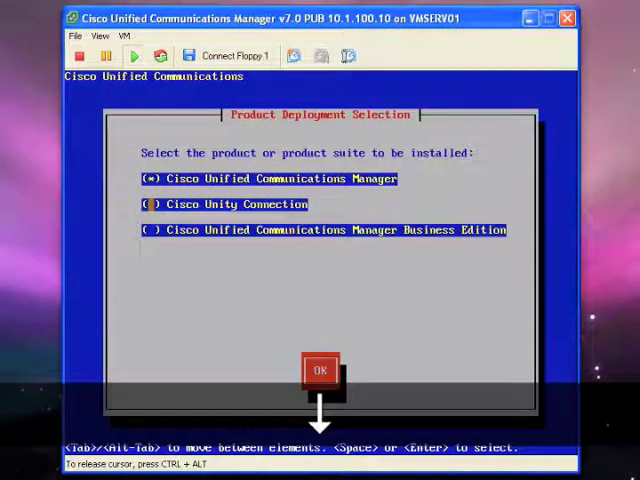
{"action": "left_click", "coordinate": [320, 370]}
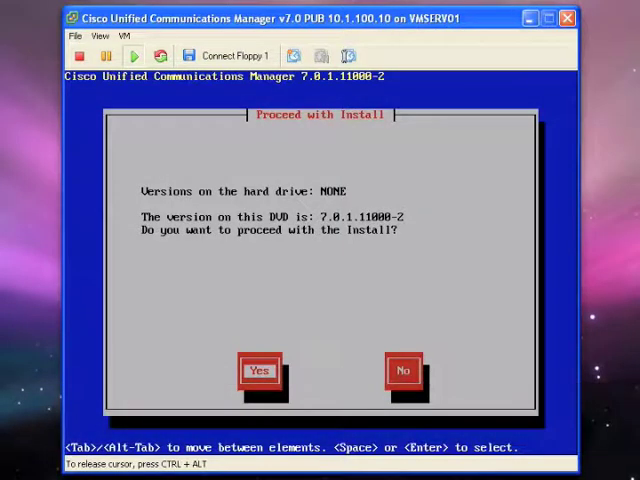
{"action": "left_click", "coordinate": [261, 370]}
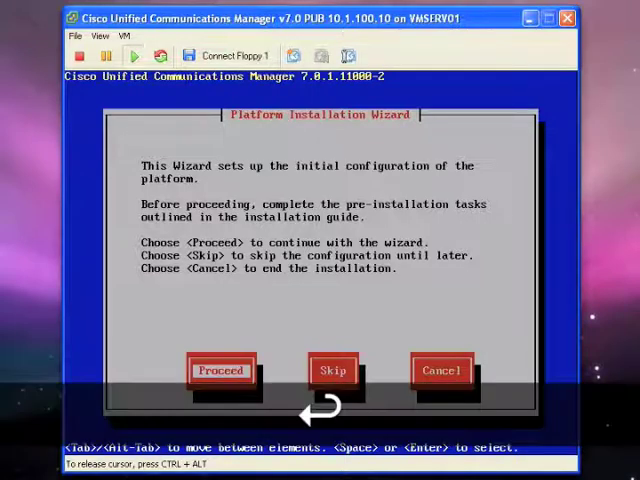
{"action": "left_click", "coordinate": [220, 370]}
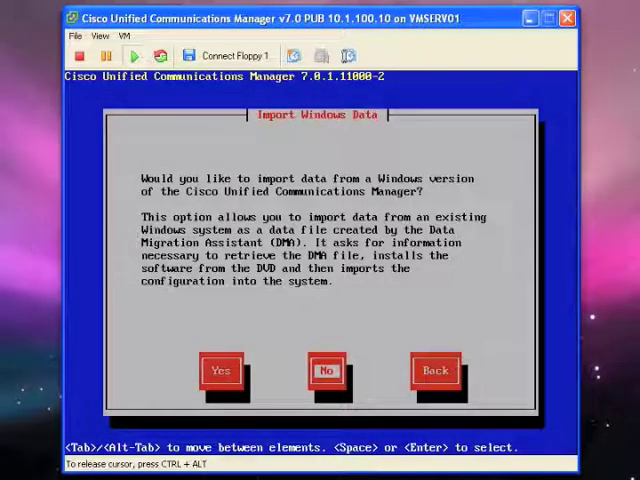
Choose basic install without Windows import, America/Los_Angeles timezone, default MTU, no DHCP.
{"action": "left_click", "coordinate": [325, 371]}
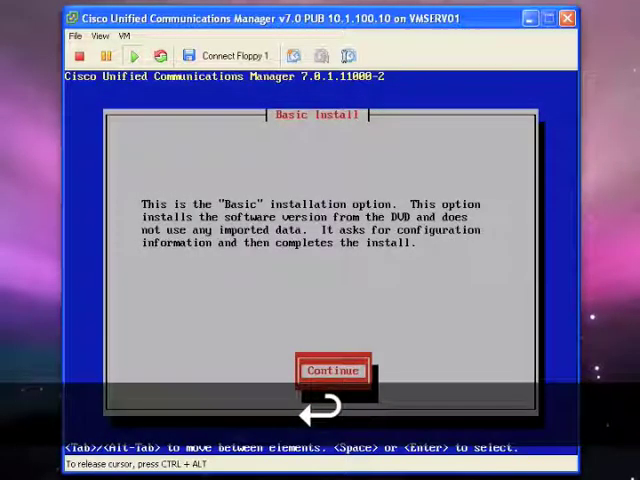
{"action": "left_click", "coordinate": [333, 370]}
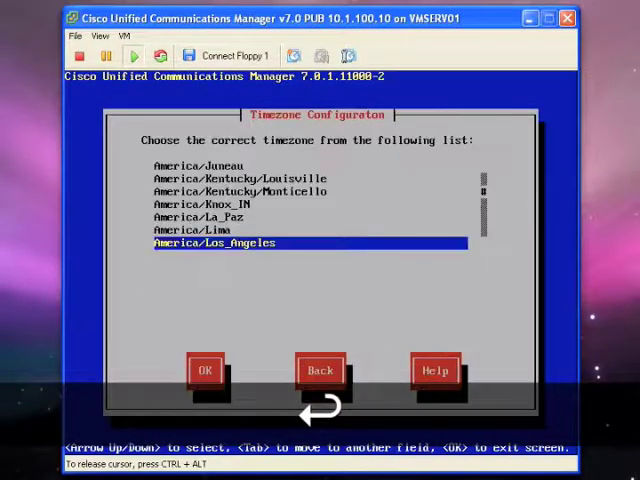
{"action": "left_click", "coordinate": [205, 370]}
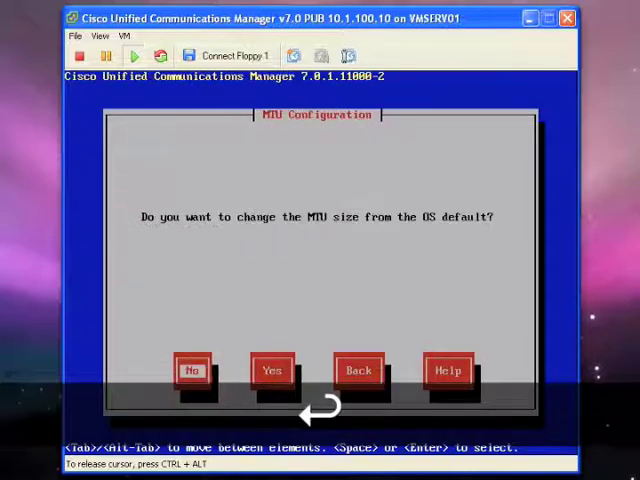
{"action": "left_click", "coordinate": [192, 370]}
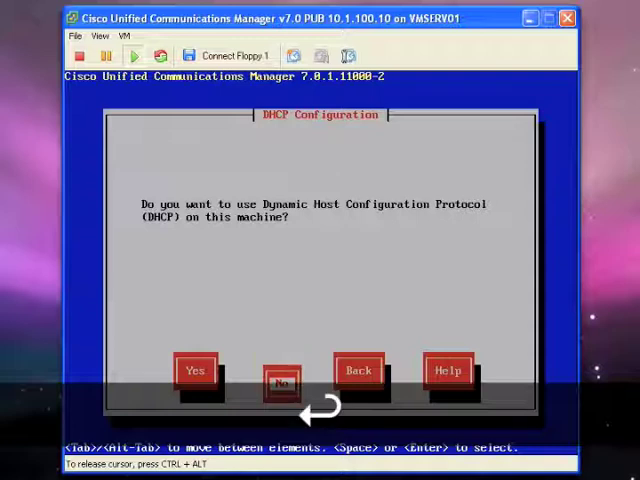
{"action": "left_click", "coordinate": [282, 384]}
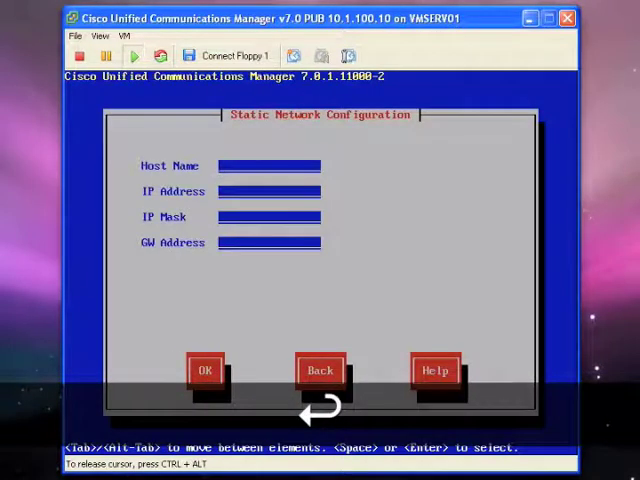
Set host cucm01, IP 10.1.100.10, mask 255.255.255.0, gateway 10.1.100.1.
{"action": "type", "text": "cucm01"}
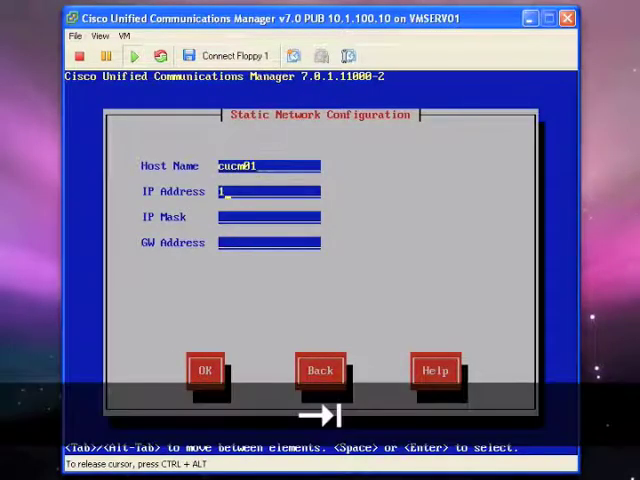
{"action": "type", "text": "0.1.100.10"}
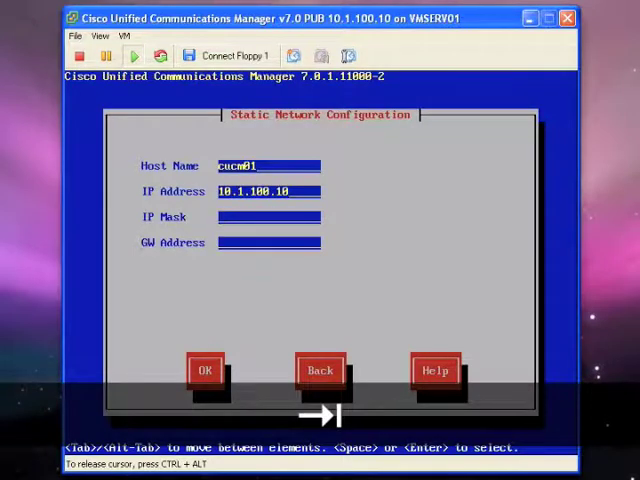
{"action": "type", "text": "255.255.255.0"}
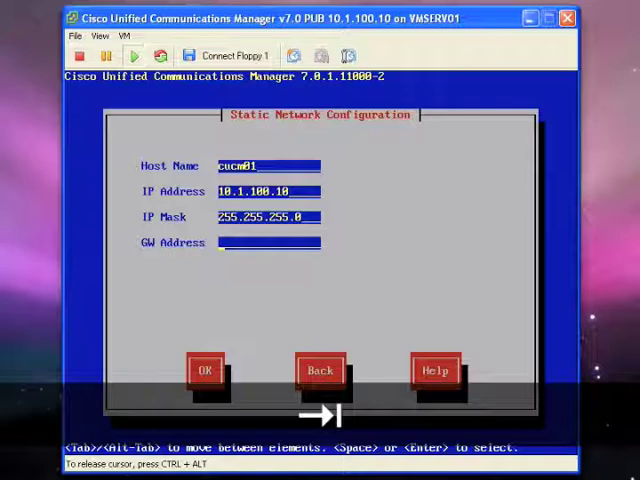
{"action": "type", "text": "10.1.100.1"}
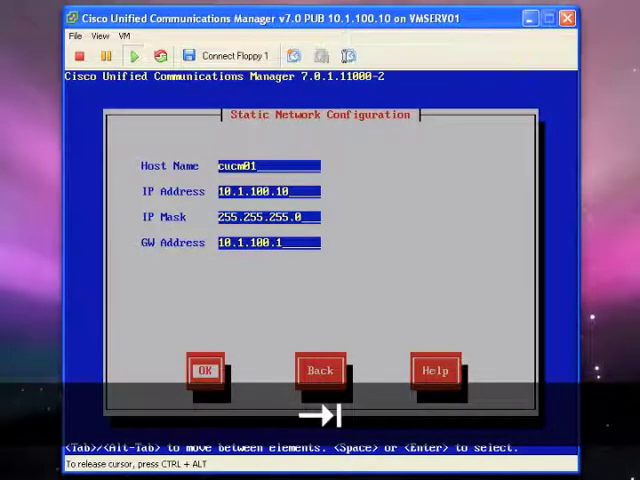
{"action": "left_click", "coordinate": [204, 370]}
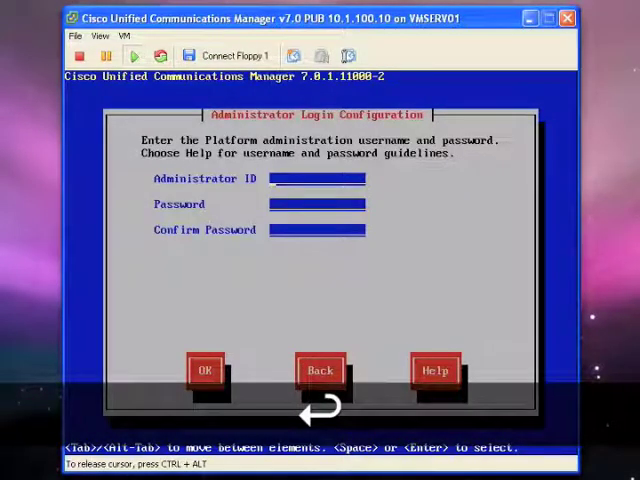
Enter the Administrator platform login with its password.
{"action": "type", "text": "Administrator"}
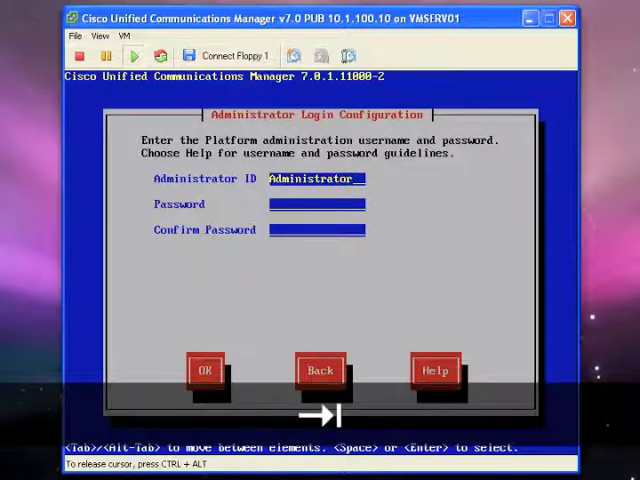
{"action": "type", "text": "password"}
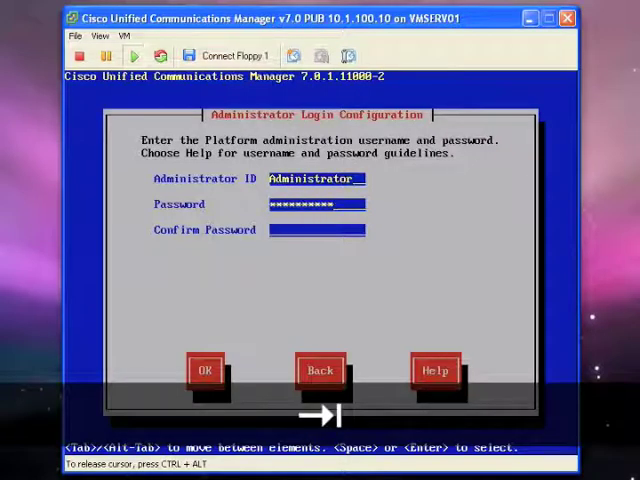
{"action": "left_click", "coordinate": [205, 370]}
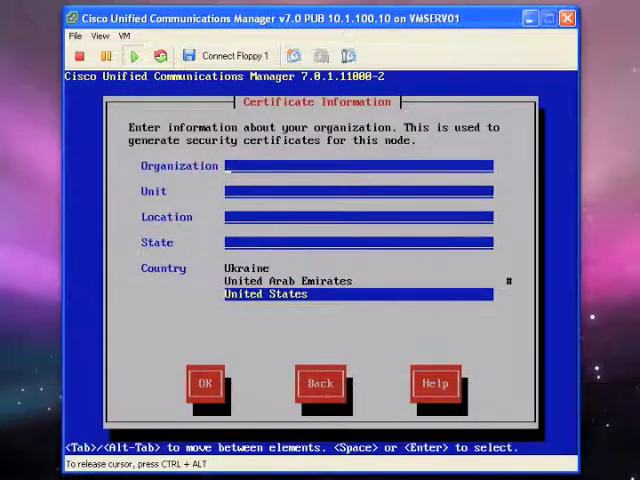
Enter cisco.tannerezell.com, Data Networks and Telecommunications unit, Portland, OR, United States.
{"action": "type", "text": "cisco.tannerezell.com"}
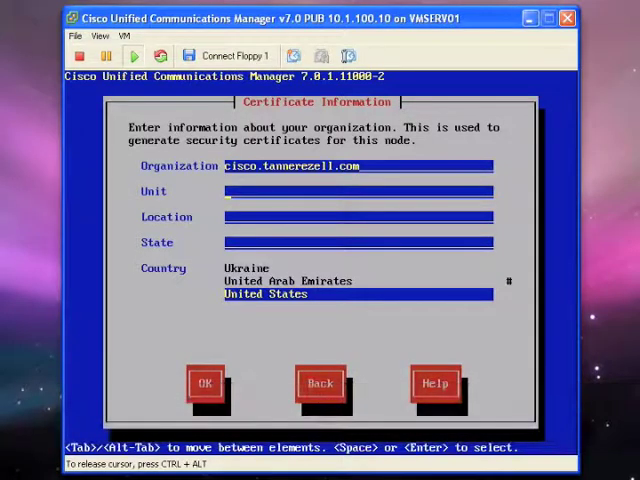
{"action": "type", "text": "Data Networks and Tele"}
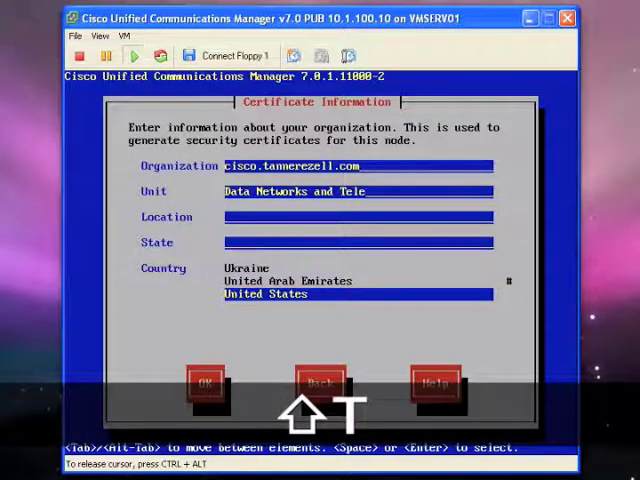
{"action": "type", "text": "communications"}
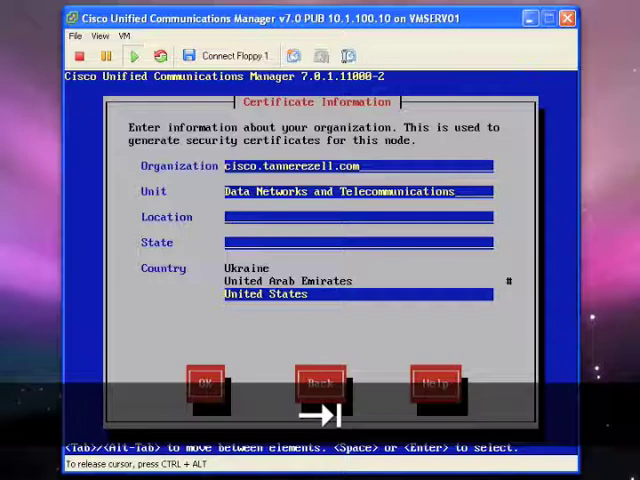
{"action": "type", "text": "Portland,"}
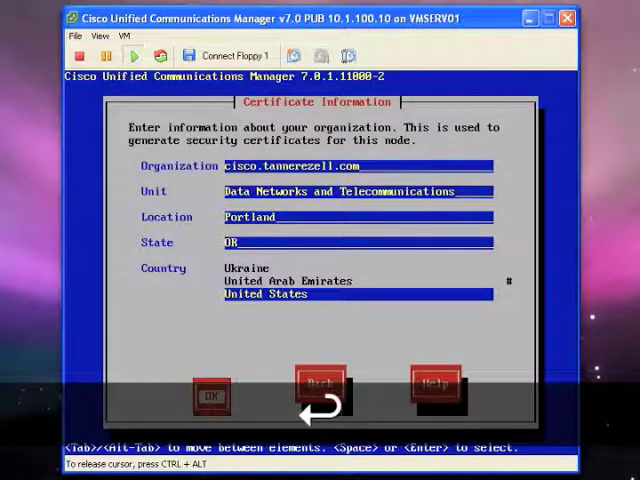
{"action": "left_click", "coordinate": [210, 396]}
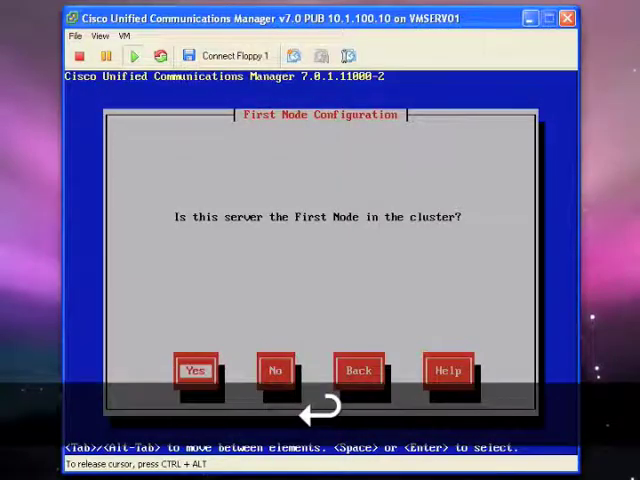
Make this the first cluster node without NTP and set the hardware clock.
{"action": "left_click", "coordinate": [194, 370]}
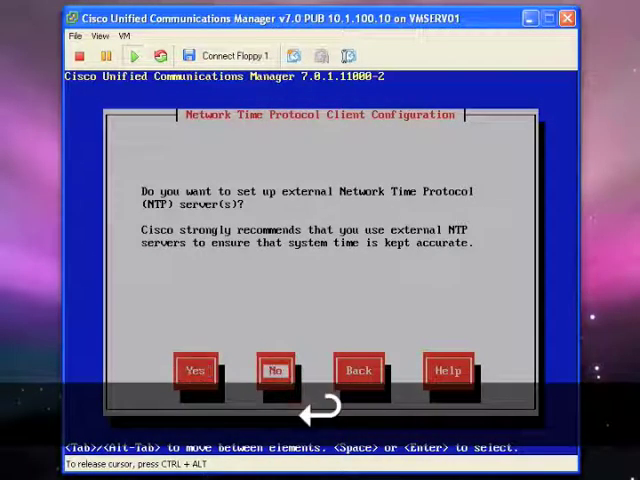
{"action": "left_click", "coordinate": [274, 371]}
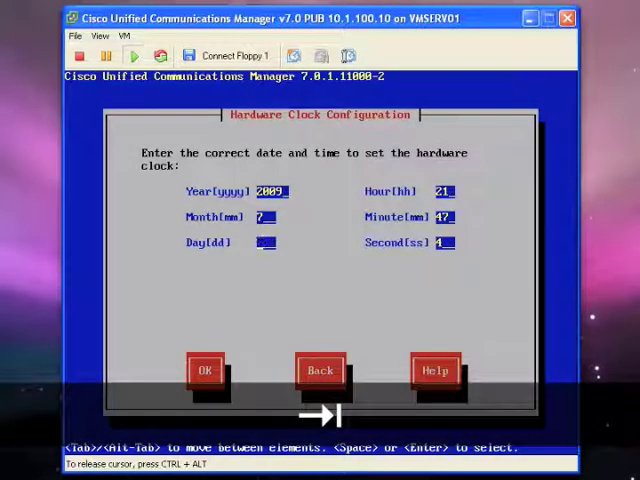
{"action": "type", "text": "9"}
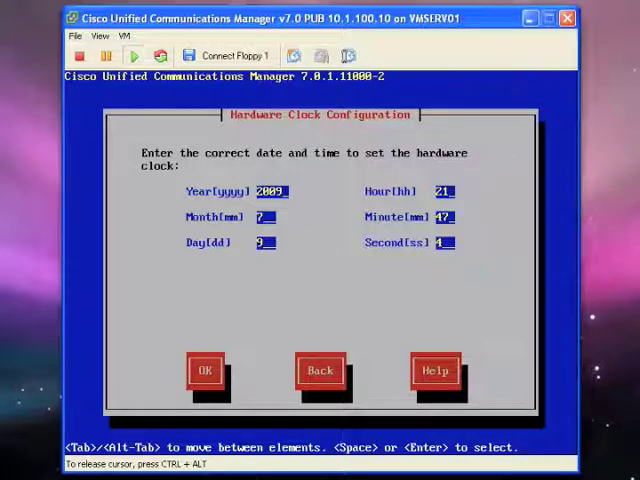
{"action": "type", "text": "0"}
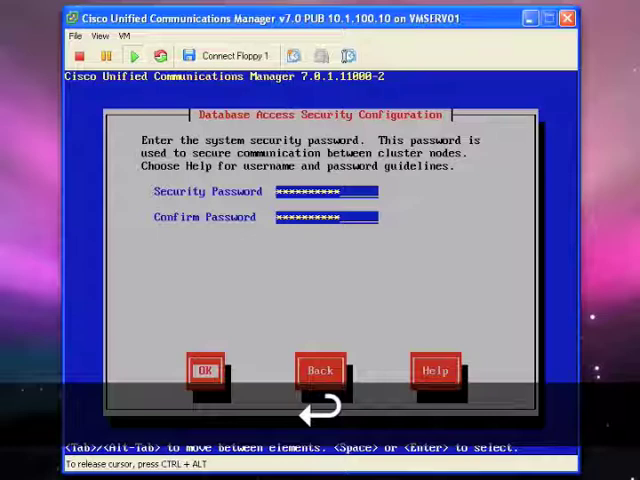
Accept the security password, create application user Administrator, and confirm platform configuration.
{"action": "left_click", "coordinate": [206, 370]}
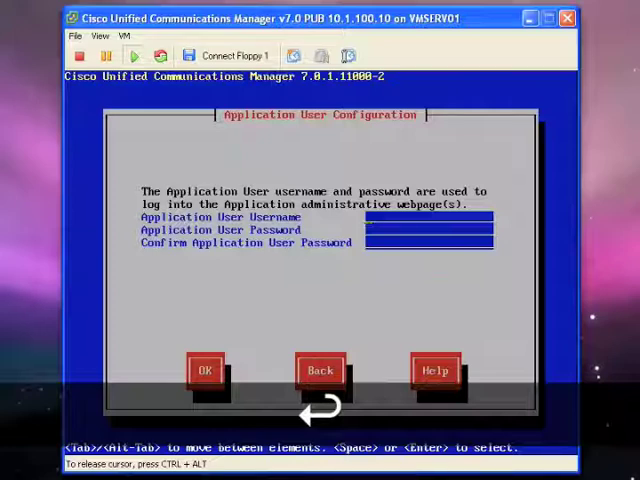
{"action": "type", "text": "Administrator"}
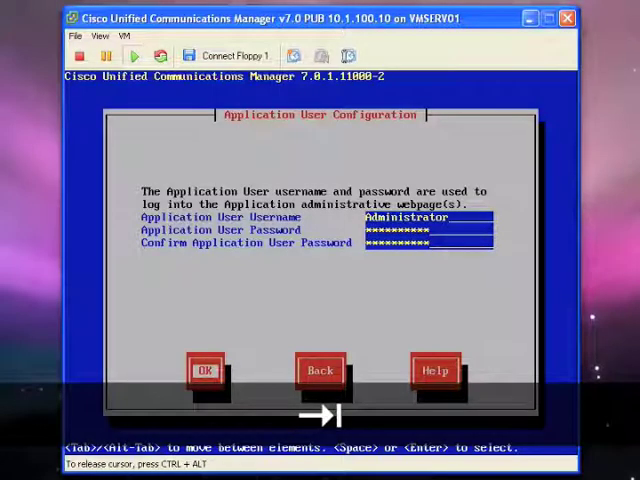
{"action": "left_click", "coordinate": [205, 370]}
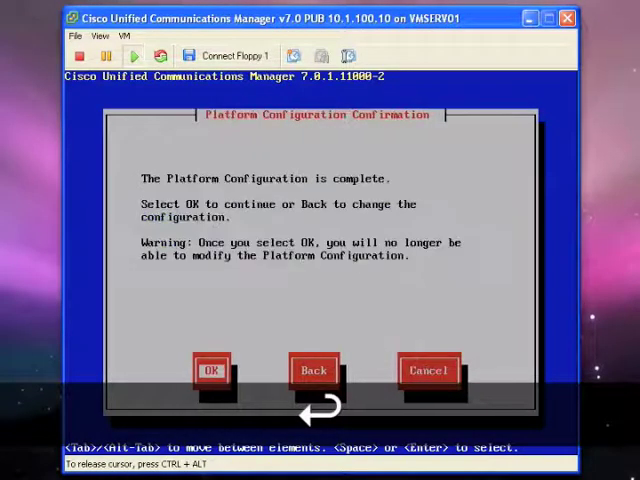
{"action": "left_click", "coordinate": [211, 370]}
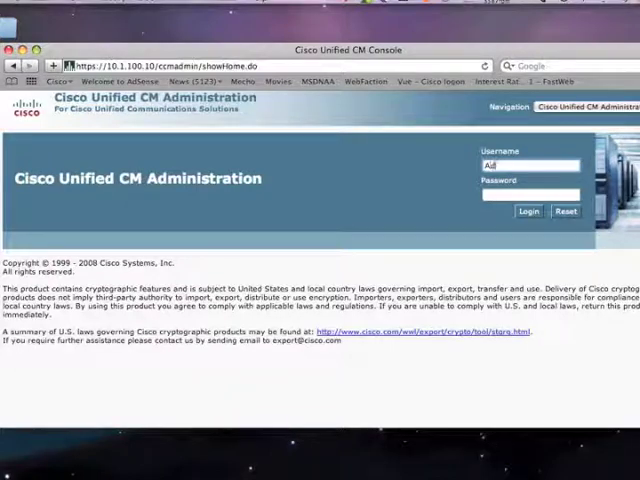
Log in as Administrator and view cucm01's License Unit Report with 150 phone units.
{"action": "type", "text": "Administrator"}
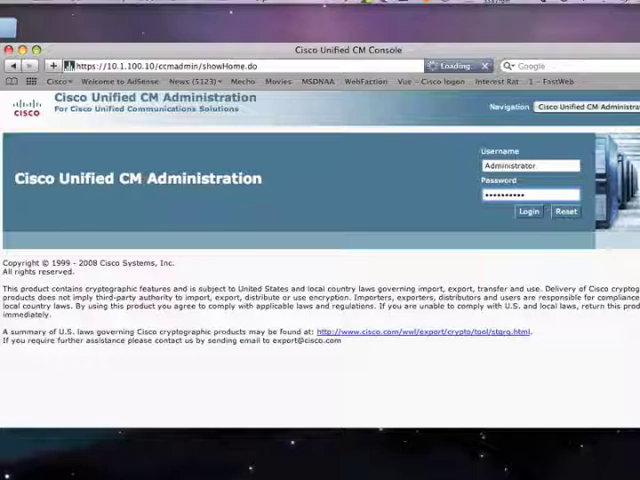
{"action": "left_click", "coordinate": [528, 211]}
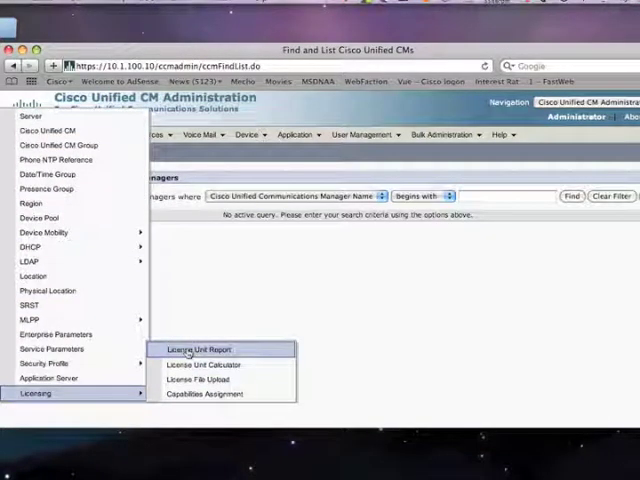
{"action": "left_click", "coordinate": [198, 348]}
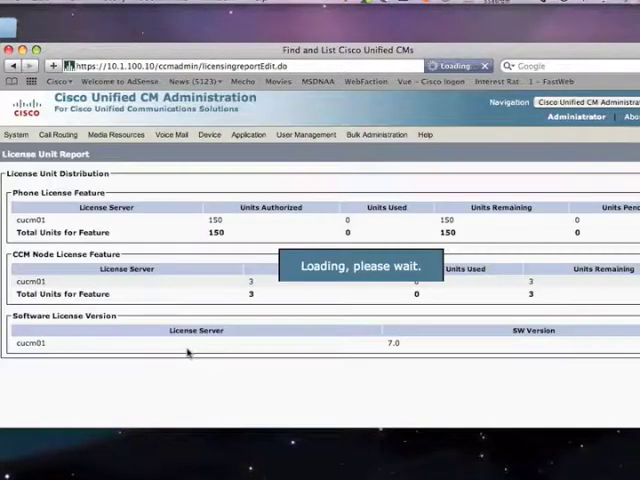